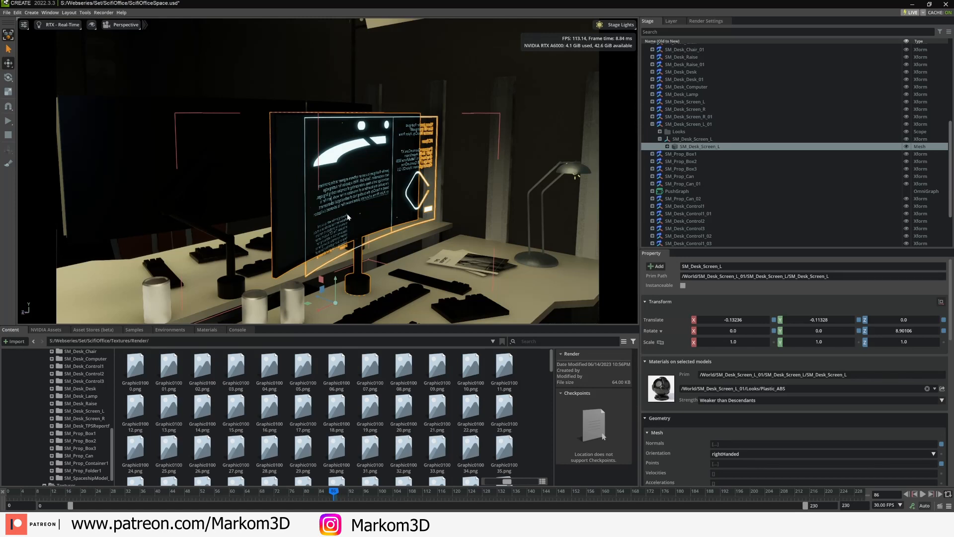
mouse_move(295, 179)
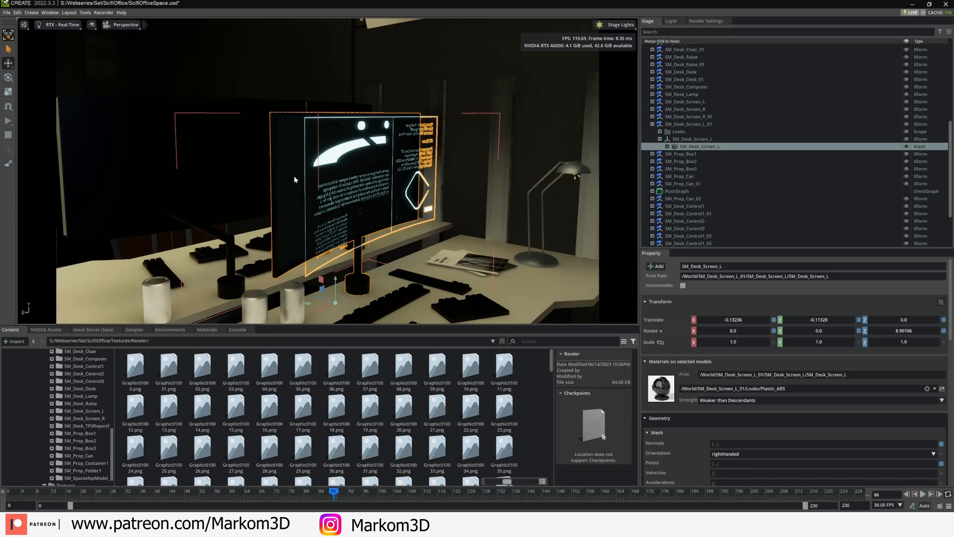
mouse_move(502, 218)
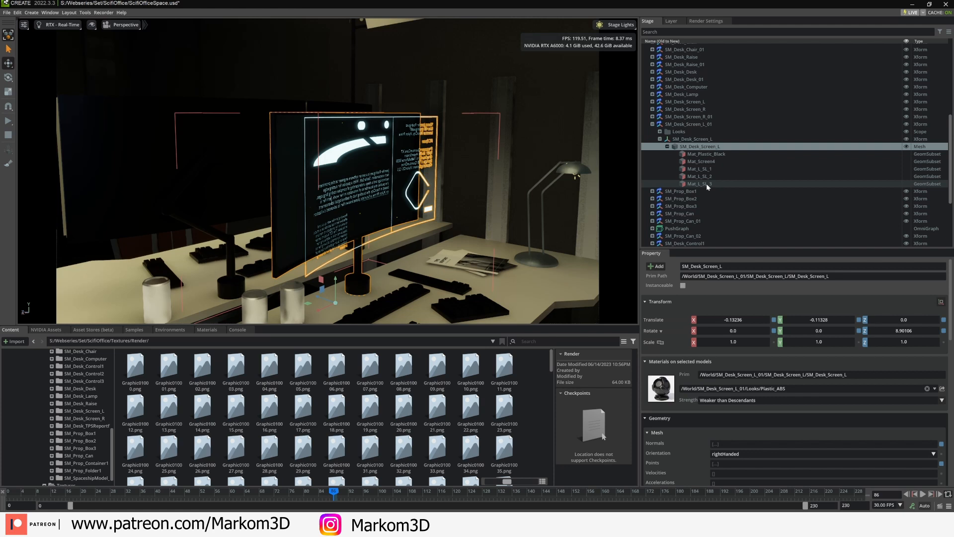
Select the Mat_L_SL_3 material, clear its Opacity Map, and open the Render frames folder.
left_click(698, 183)
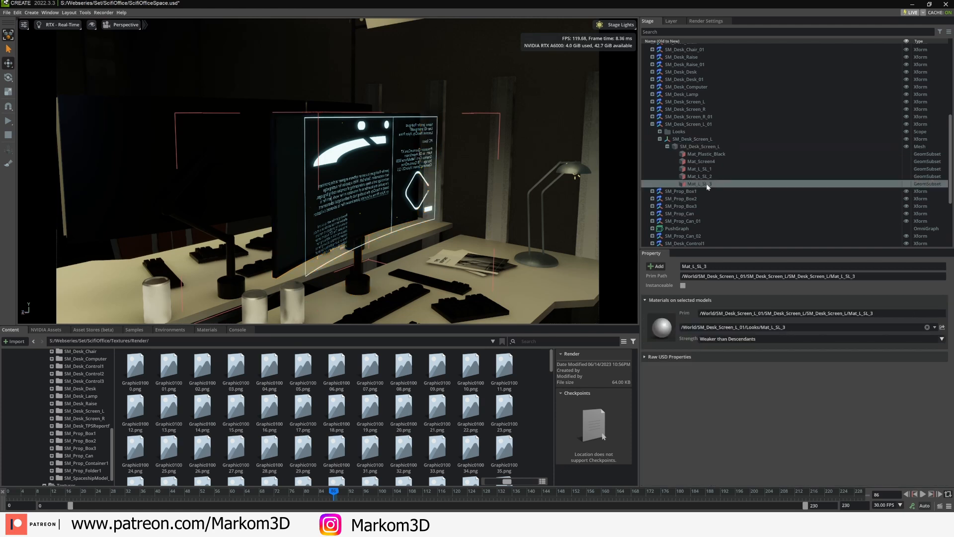
left_click(698, 183)
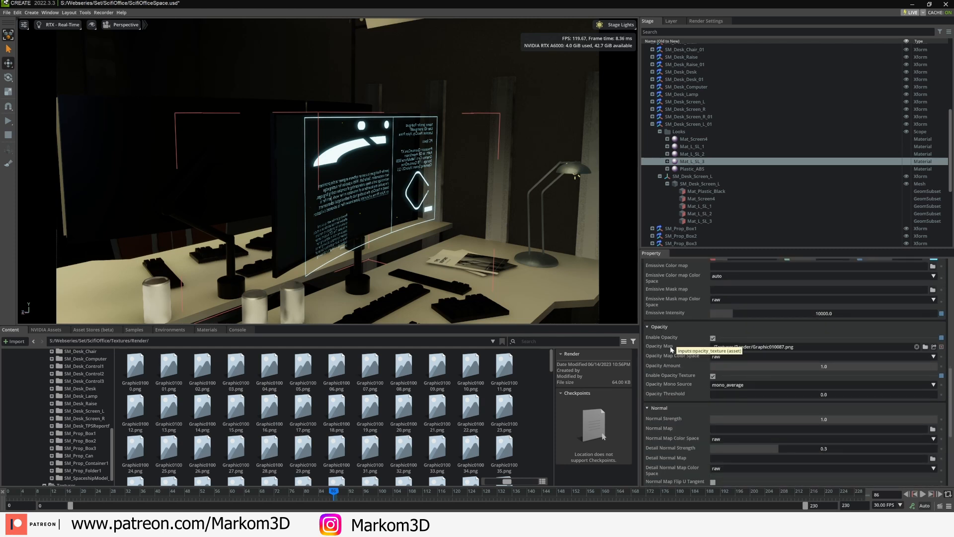
scroll("down", 3)
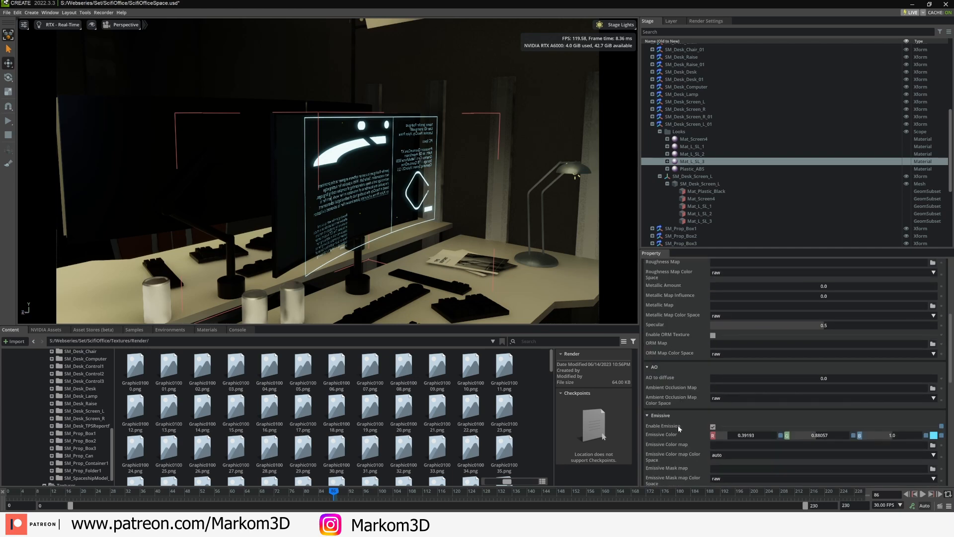
scroll("down", 3)
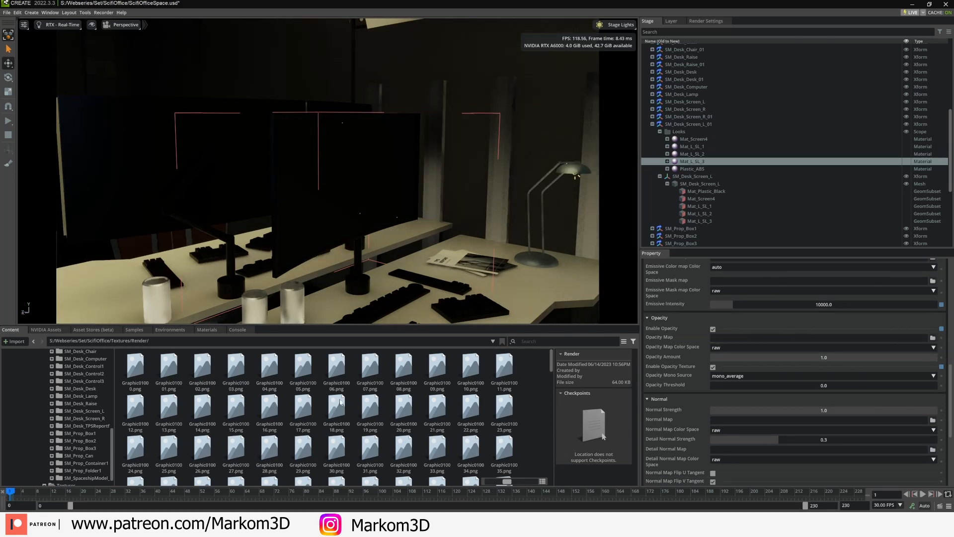
left_click(134, 368)
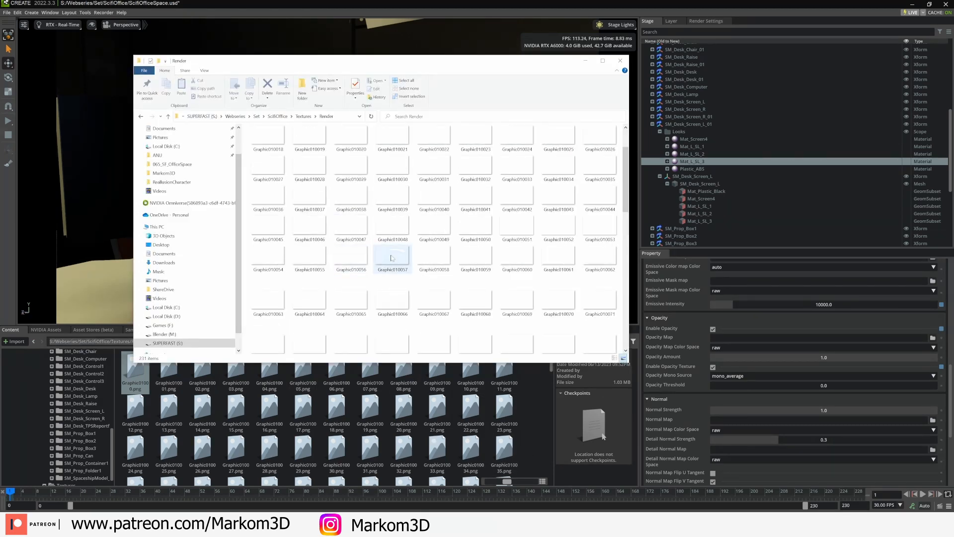
Close the Render folder window to return to the scene.
left_click(620, 61)
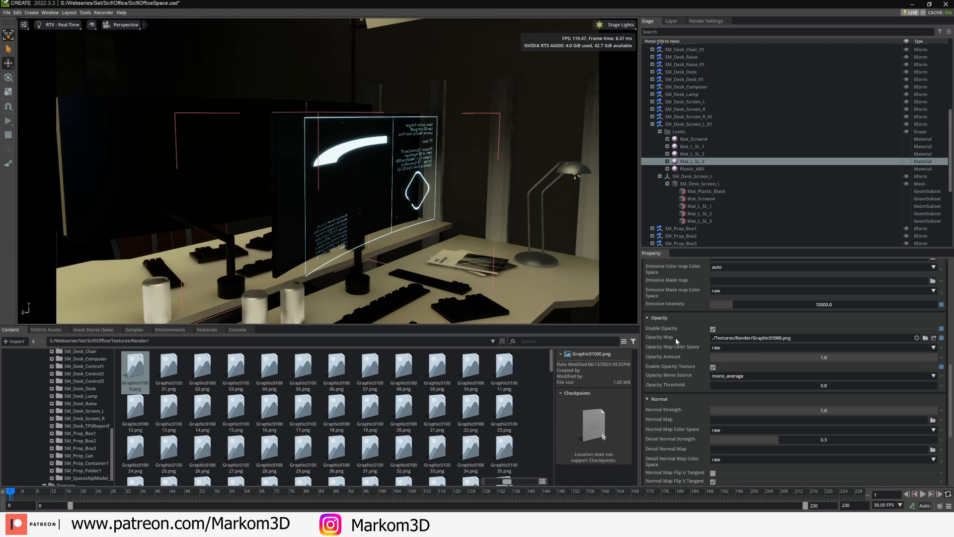
Open Edit Time Samples from the Opacity Map property's context menu.
right_click(676, 338)
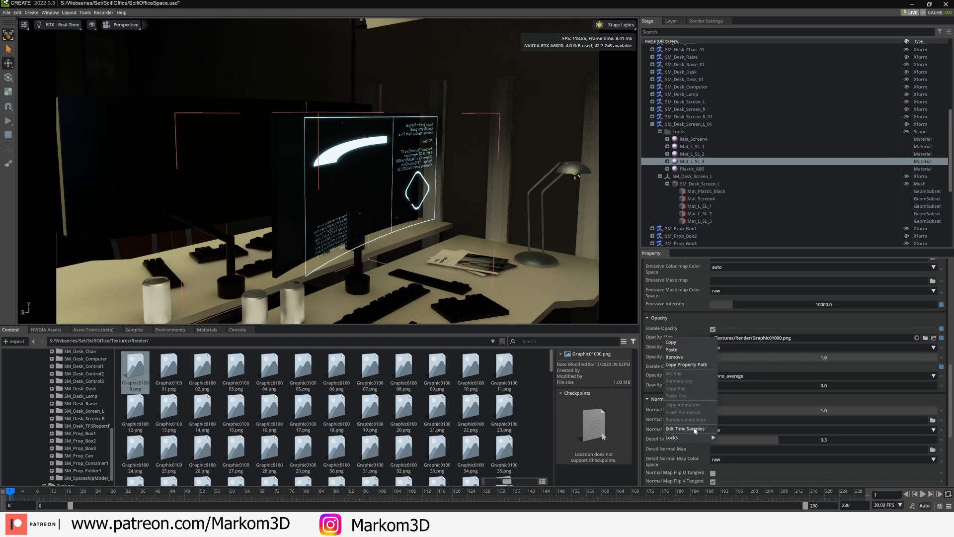
left_click(683, 429)
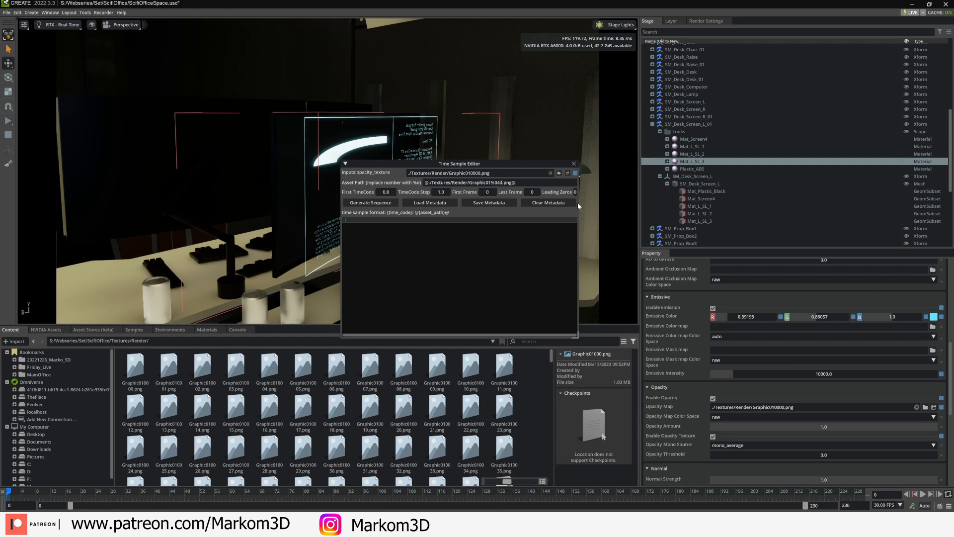
Generate a 230-frame opacity sequence and scrub the timeline to preview the screen animating.
left_click(370, 202)
type("230")
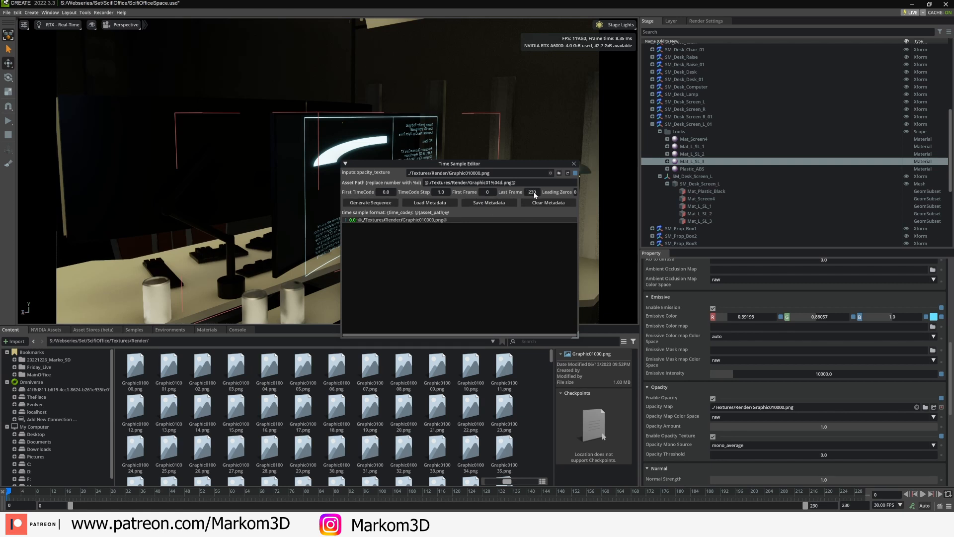
left_click(370, 203)
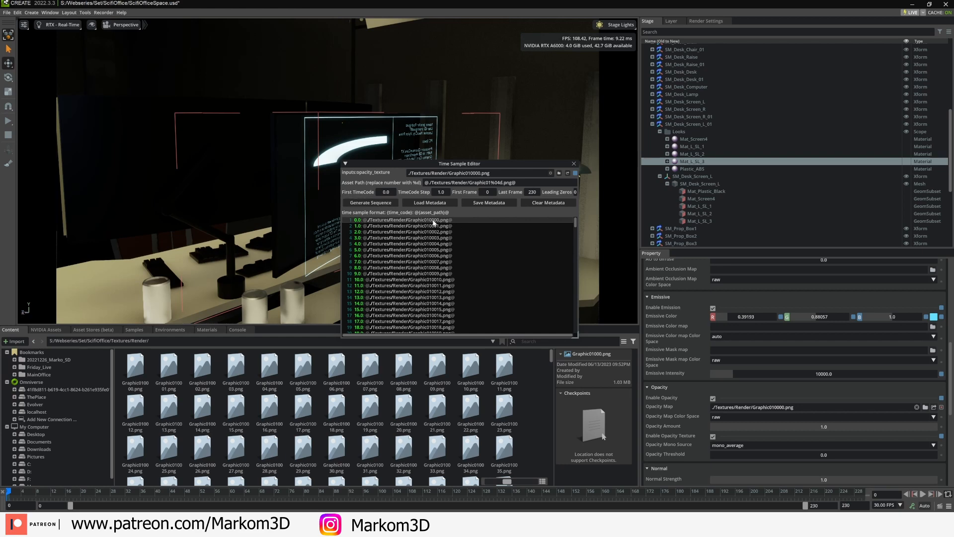
scroll("down", 3)
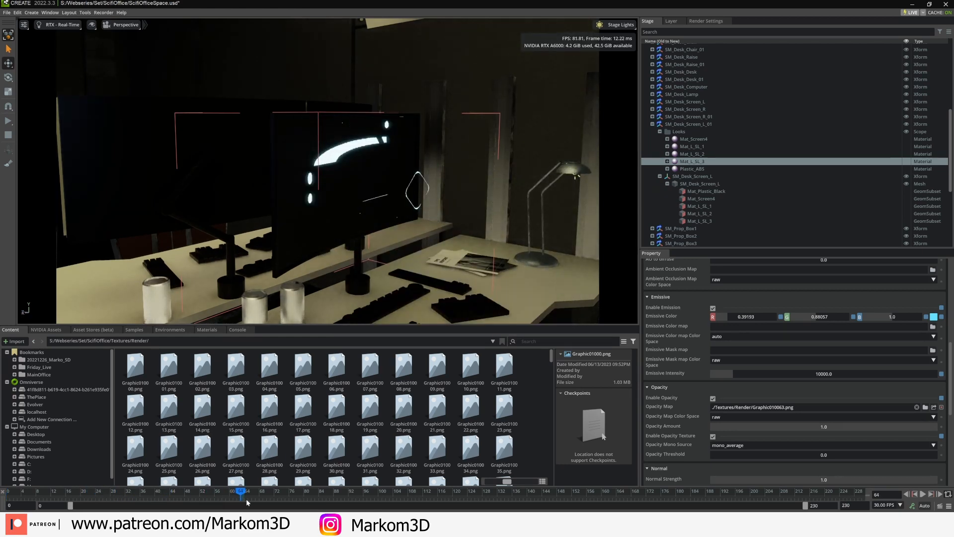
left_click_drag(239, 490, 320, 490)
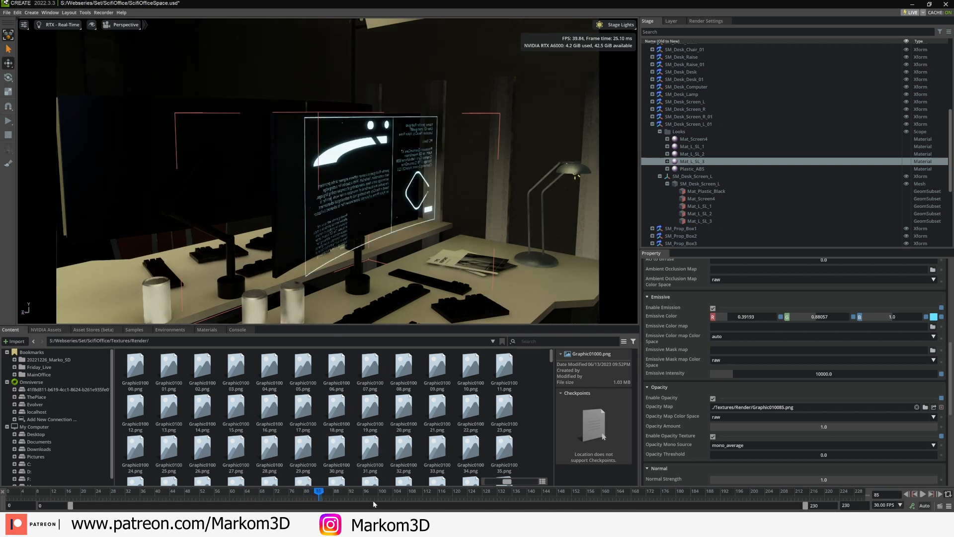